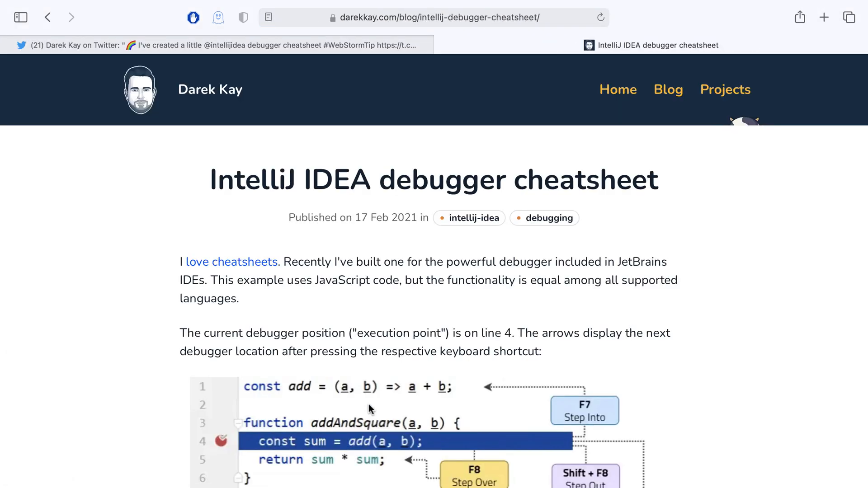
mouse_move(423, 324)
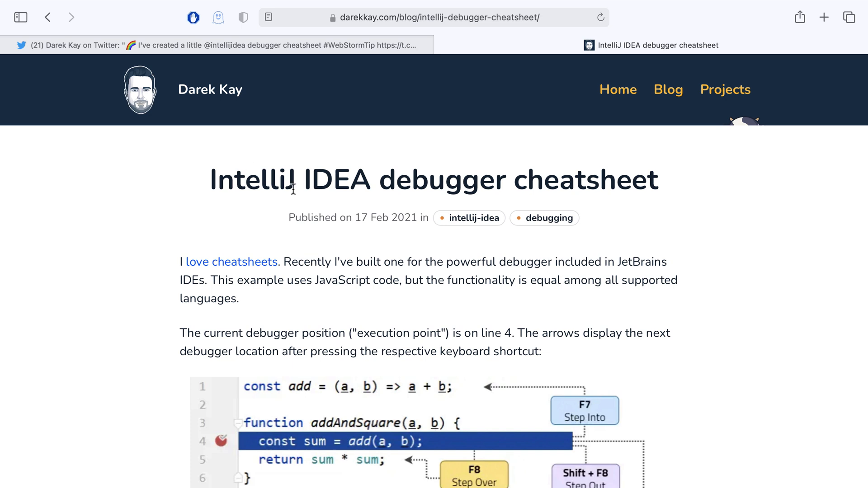
Bring up the Git Branches popup from the Tip.tsx context menu in the Project view
scroll("down", 3)
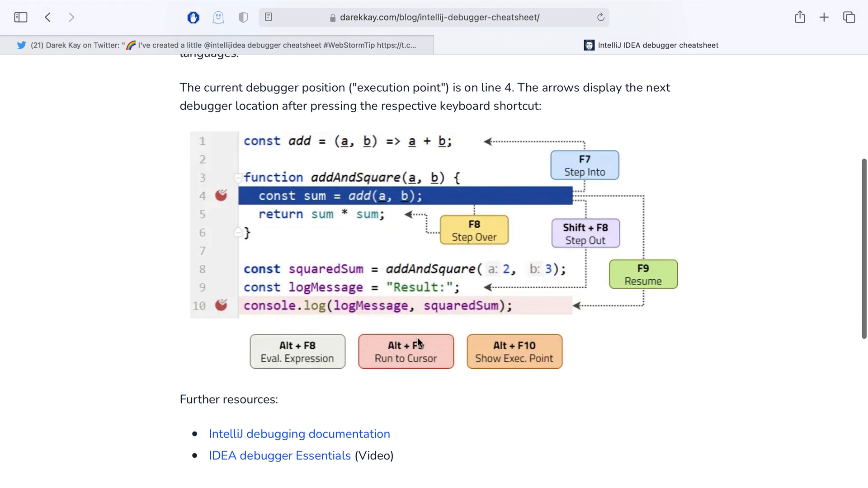
mouse_move(606, 197)
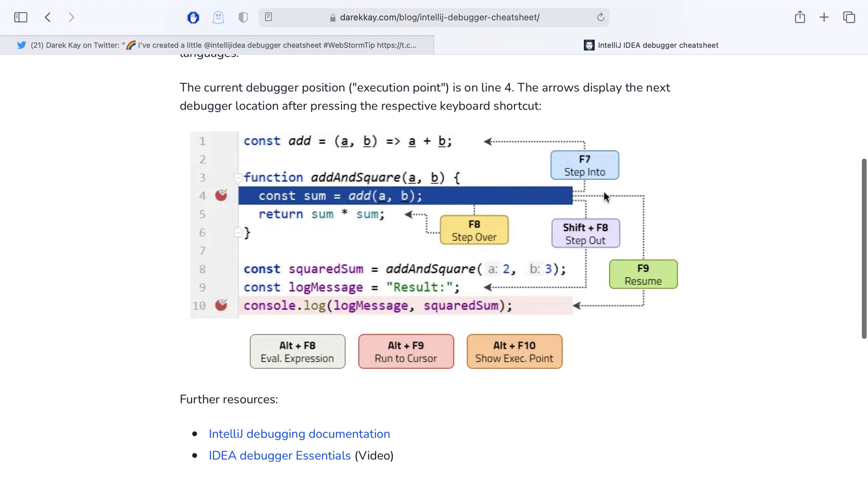
mouse_move(566, 250)
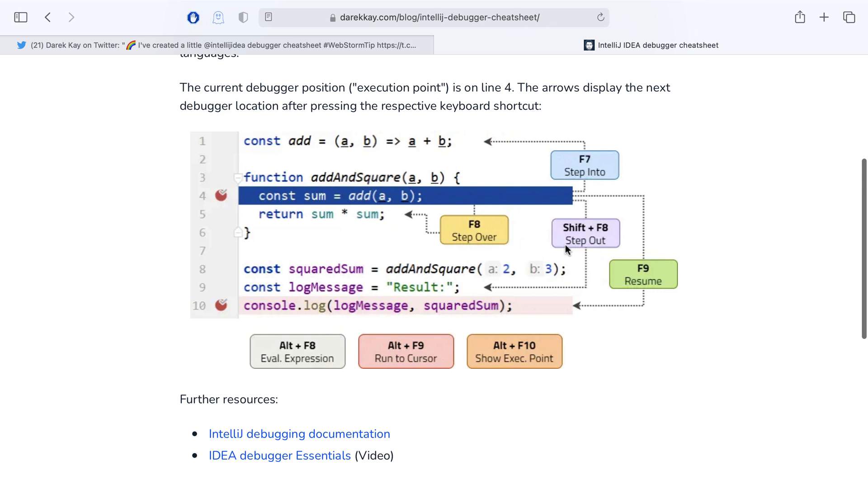
scroll("down", 3)
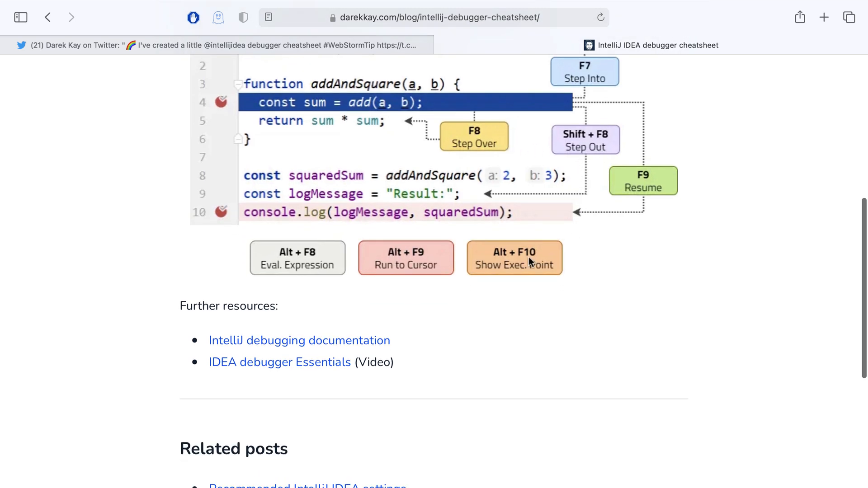
scroll("down", 3)
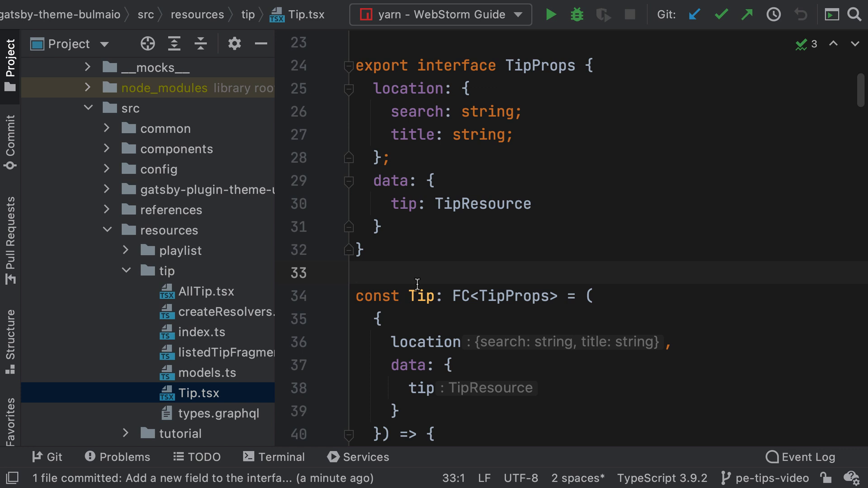
mouse_move(719, 467)
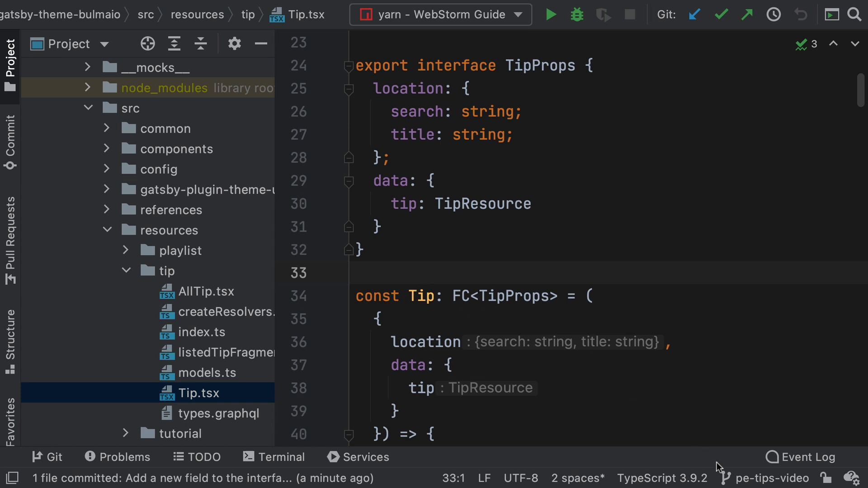
left_click(780, 478)
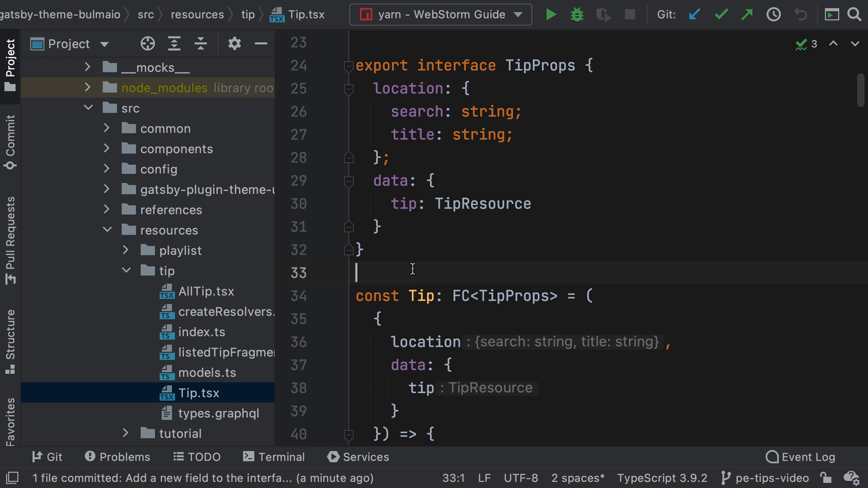
right_click(412, 272)
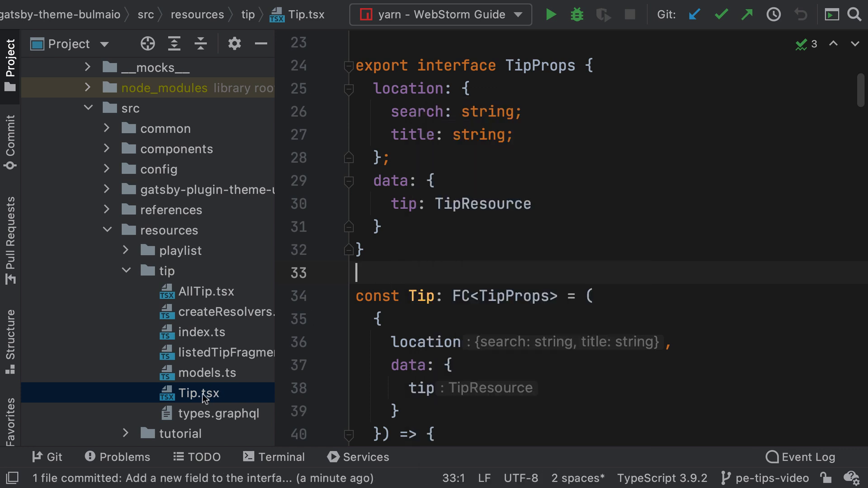
right_click(191, 393)
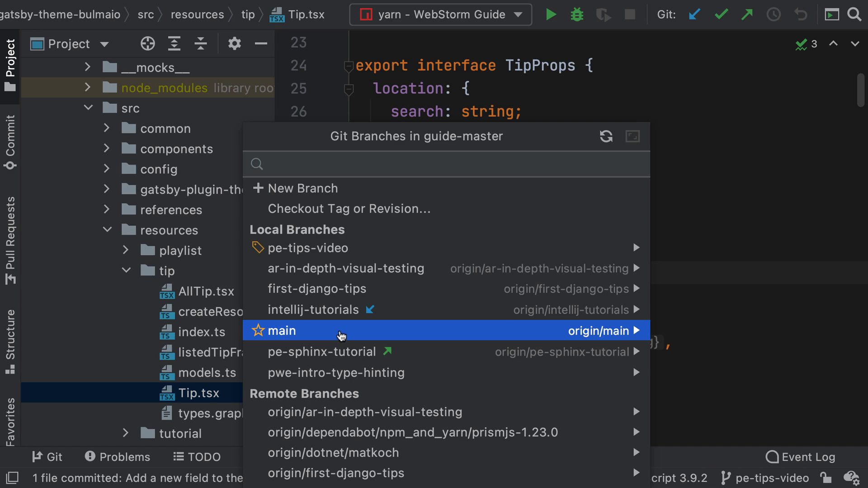
Compare the main branch with the current pe-tips-video branch
right_click(344, 331)
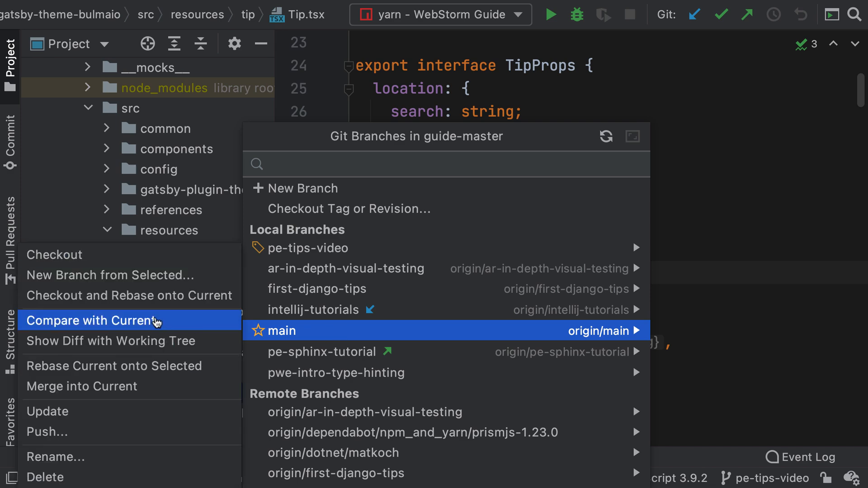
left_click(93, 320)
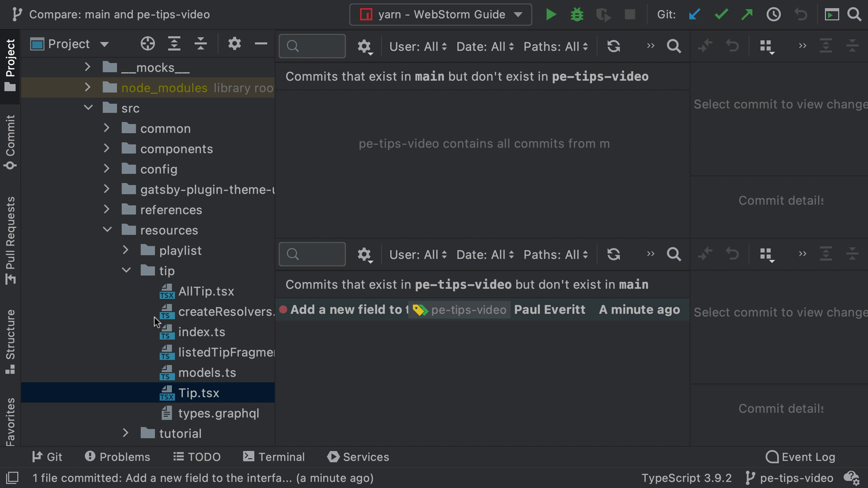
mouse_move(416, 92)
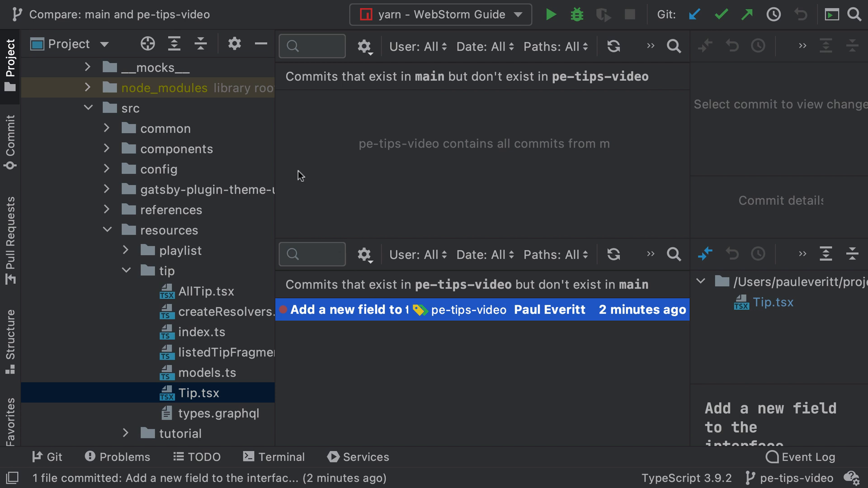
left_click(9, 55)
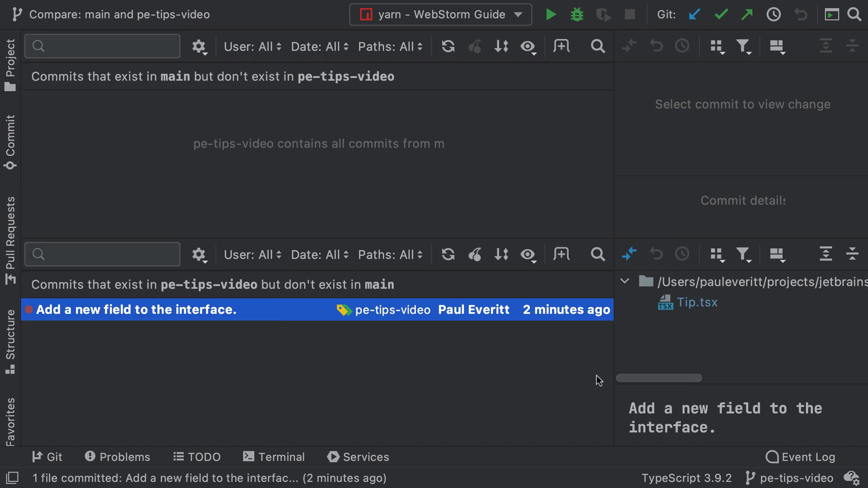
mouse_move(697, 307)
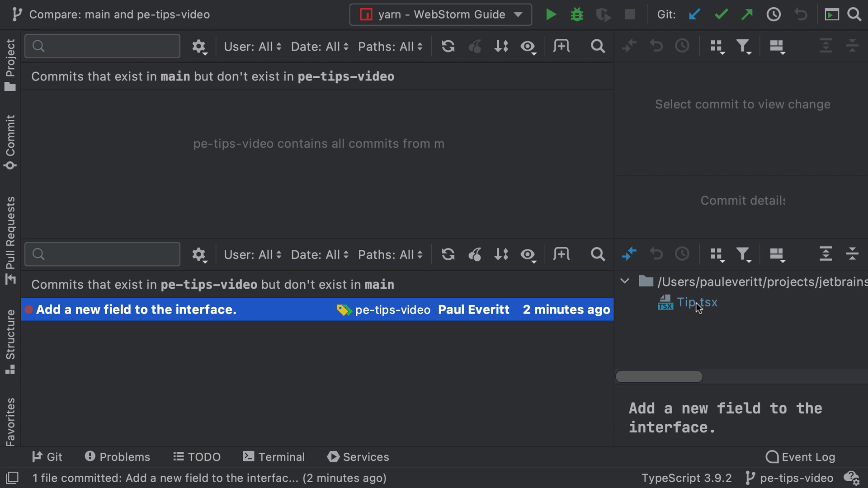
Open Tip.tsx from the 'Add a new field to the interface.' commit's changed files
left_click(699, 303)
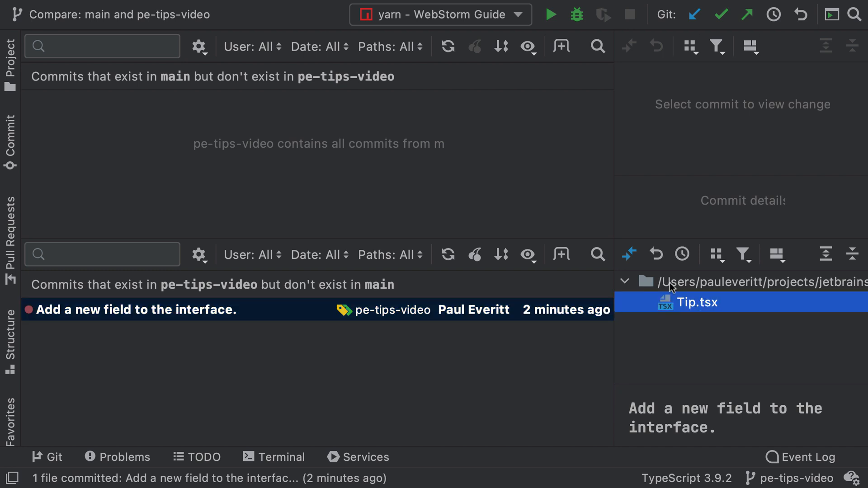
double_click(699, 302)
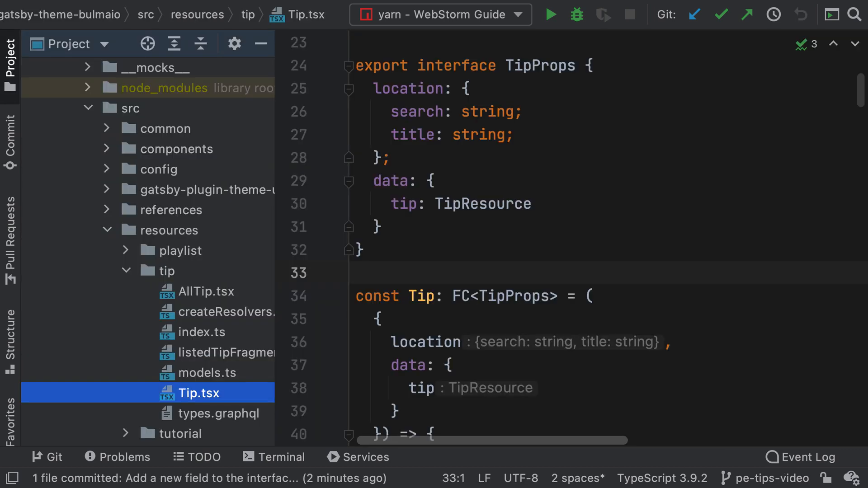
mouse_move(151, 253)
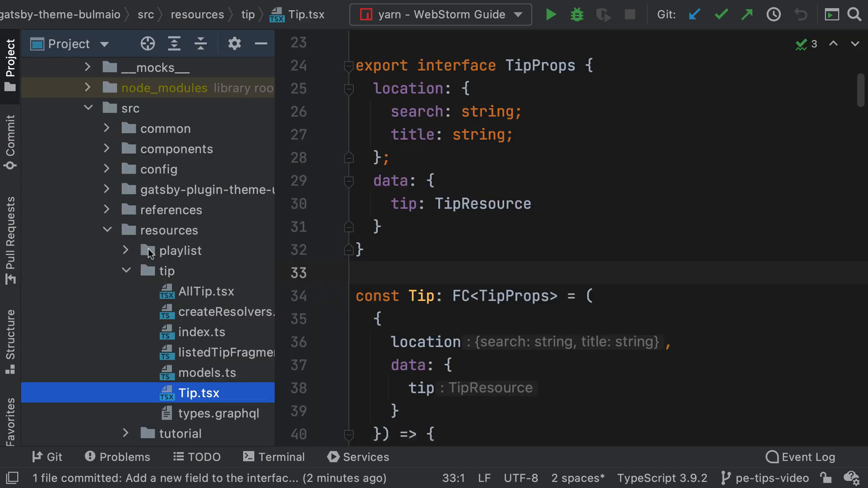
From the tip folder, list Git branches and compare main with the current branch
right_click(159, 270)
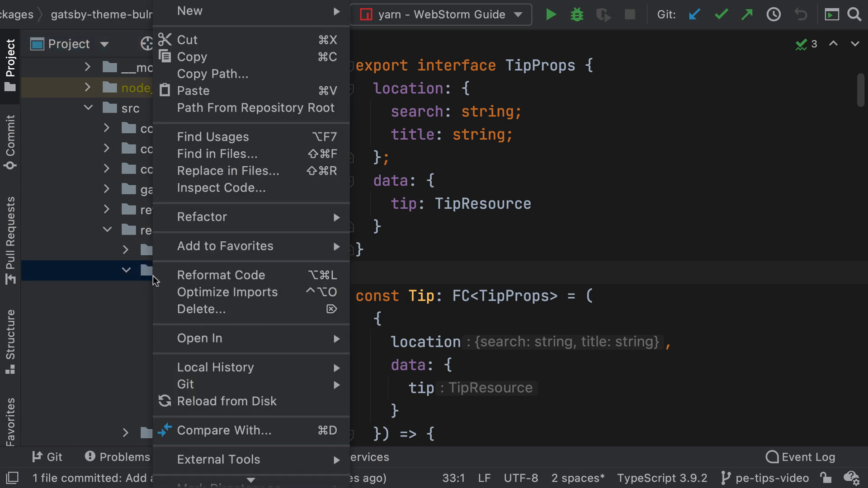
mouse_move(202, 384)
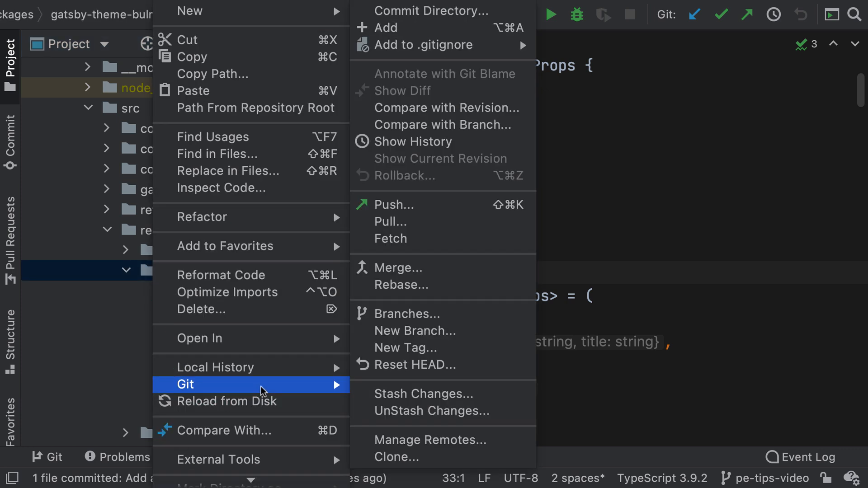
left_click(406, 314)
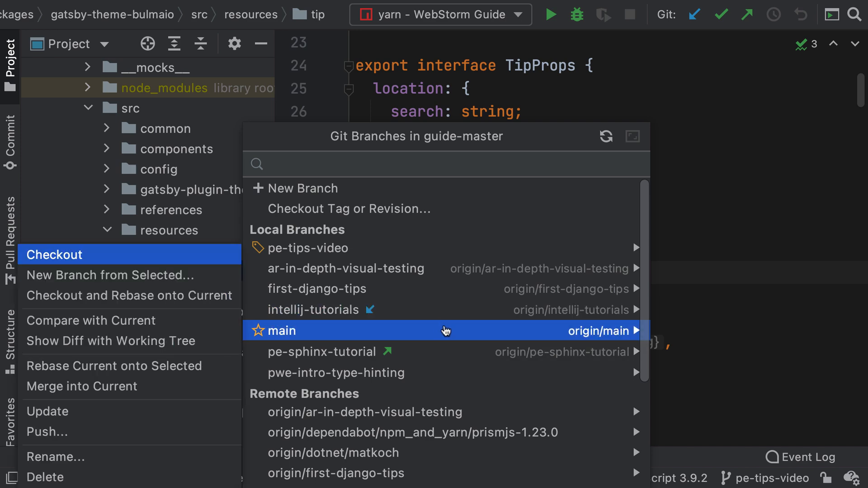
left_click(90, 320)
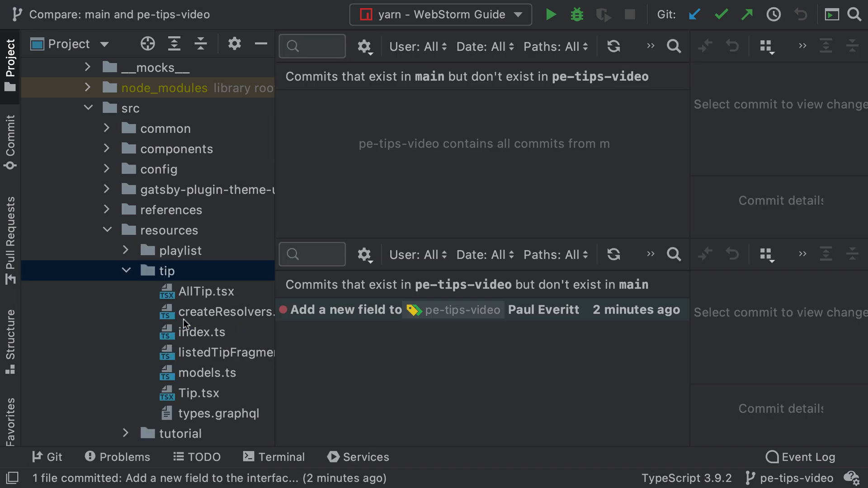
mouse_move(446, 387)
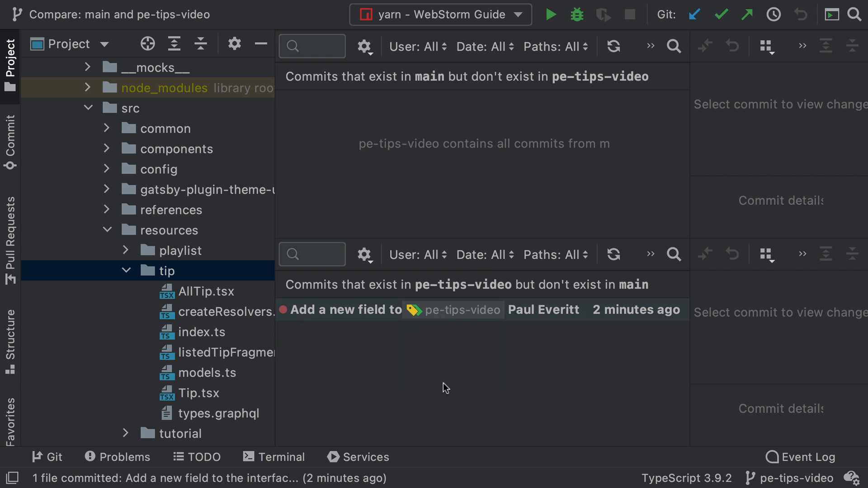
mouse_move(415, 361)
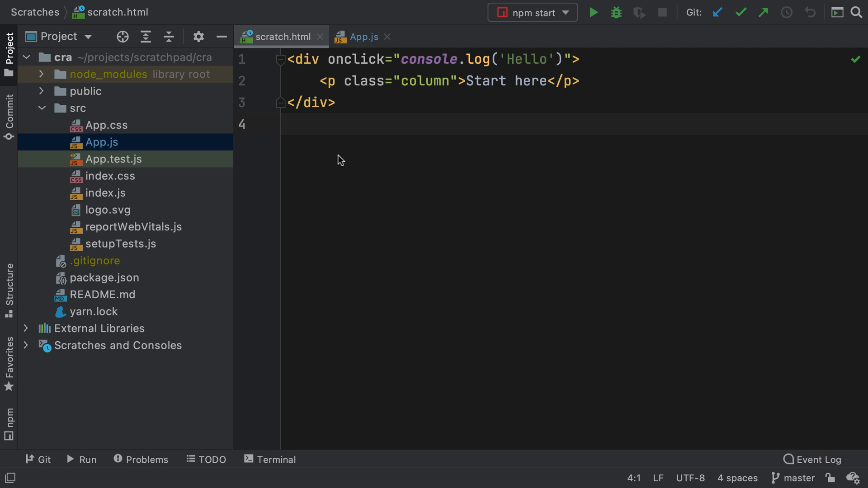
Write a div logging Hello on click around a 'column' paragraph saying Start here
double_click(364, 81)
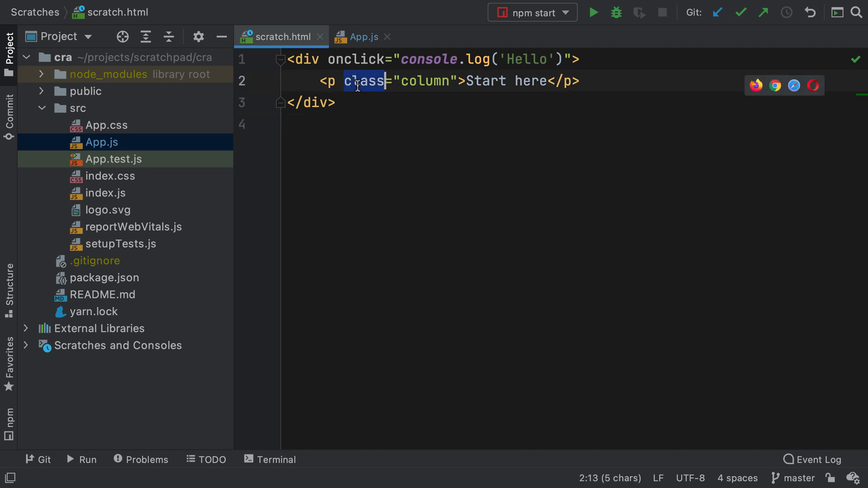
double_click(359, 60)
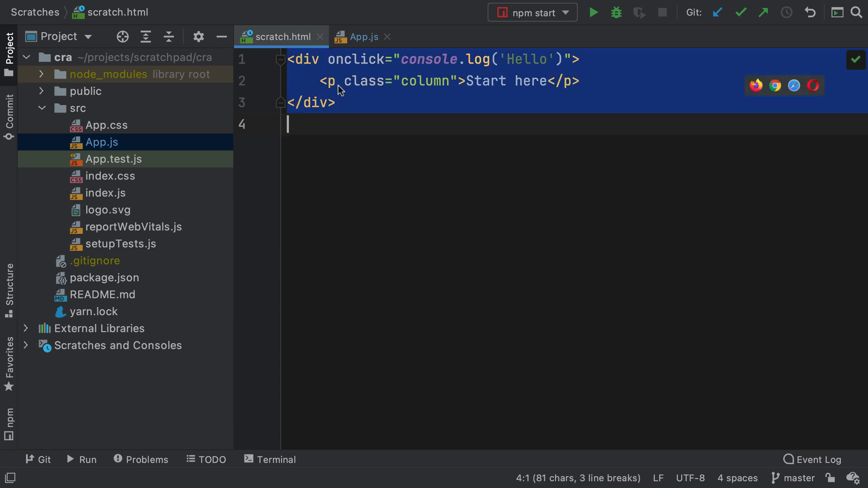
Paste the scratch snippet into App.js inside the header, converted to JSX
left_click(363, 36)
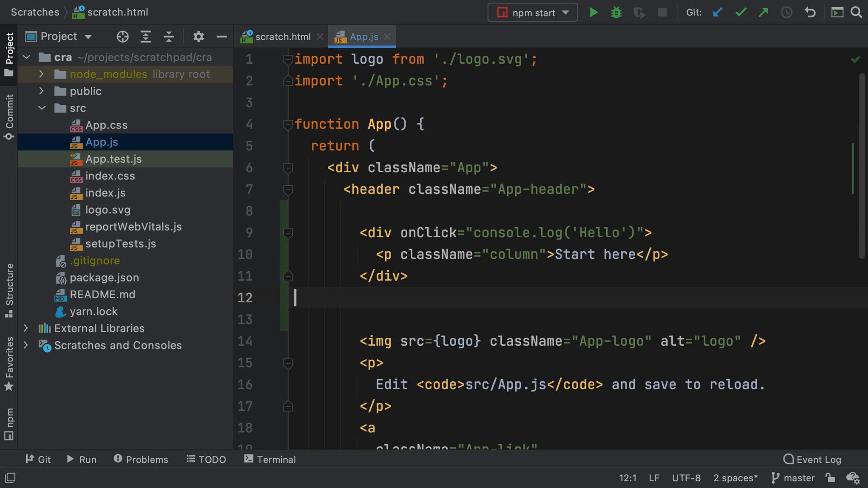
mouse_move(425, 232)
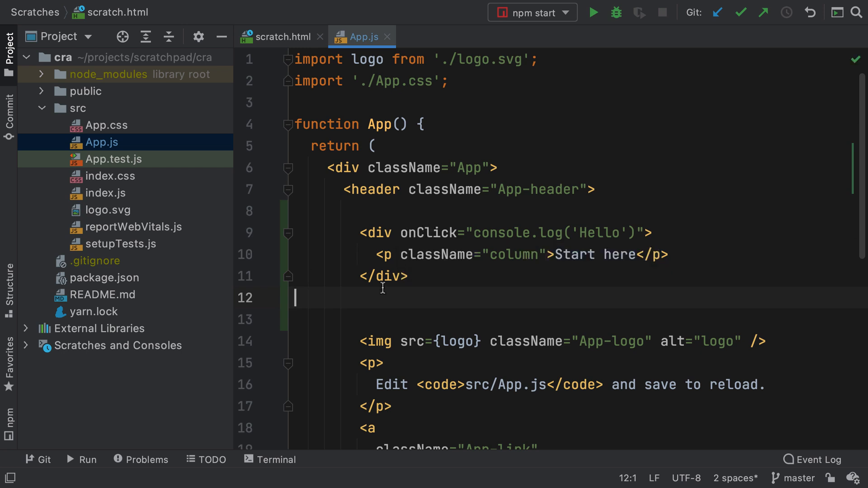
mouse_move(443, 300)
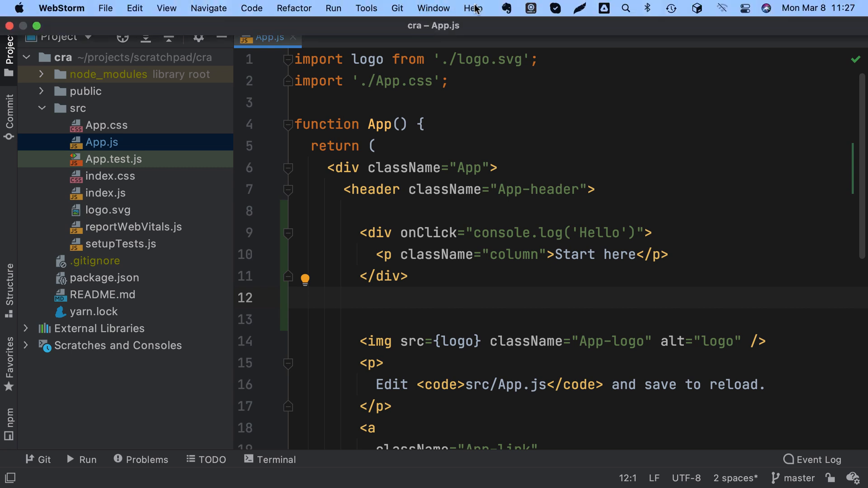
Show the Productivity Guide from the Help menu
left_click(473, 8)
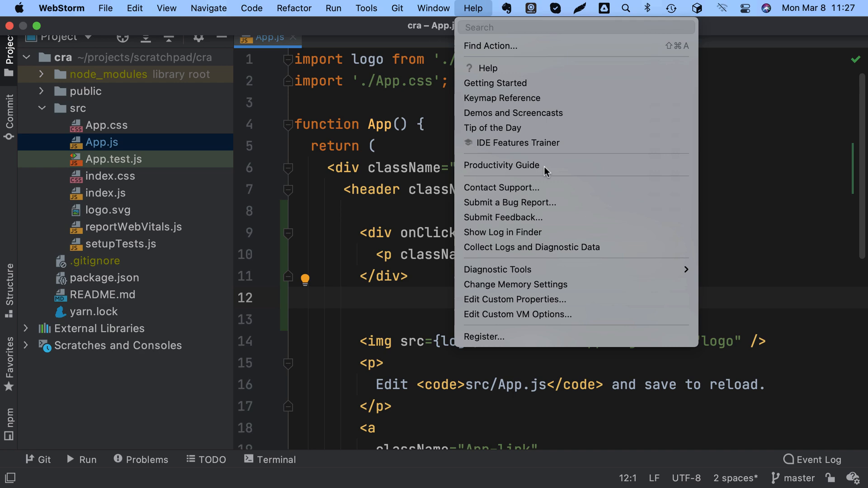
left_click(501, 164)
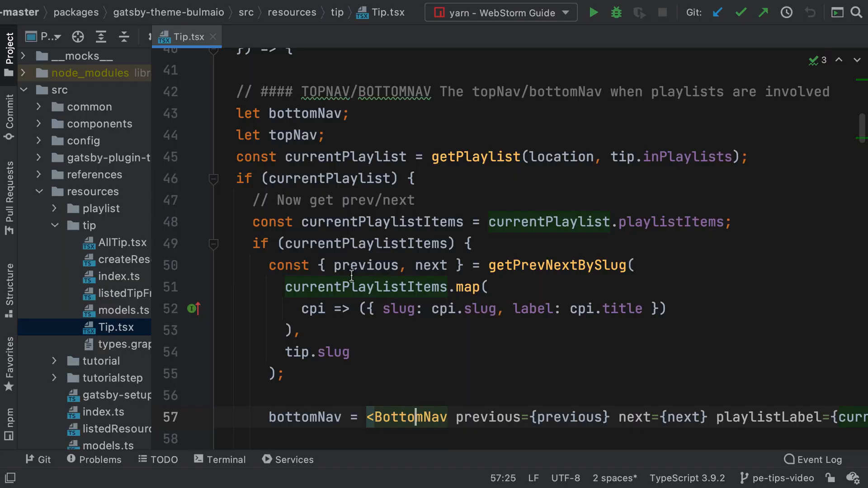
Navigate from the BottomNav usage to its declaration in BottomNav.tsx
left_click(304, 114)
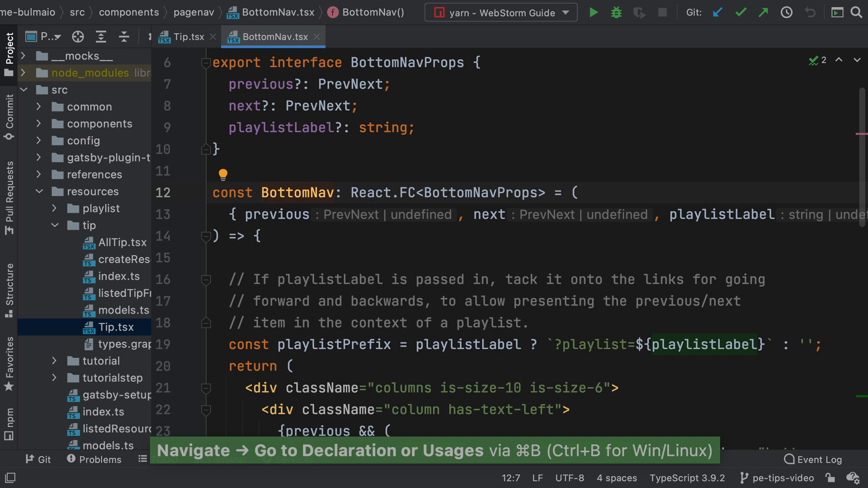
scroll("down", 3)
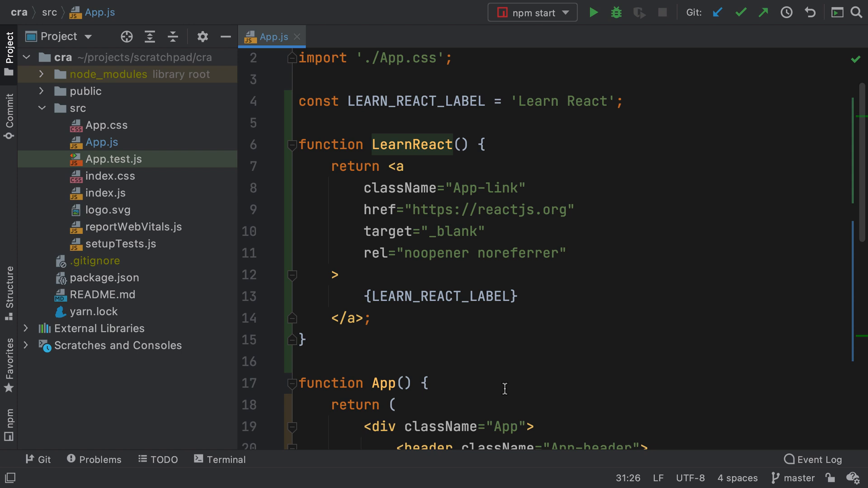
mouse_move(440, 309)
type("move")
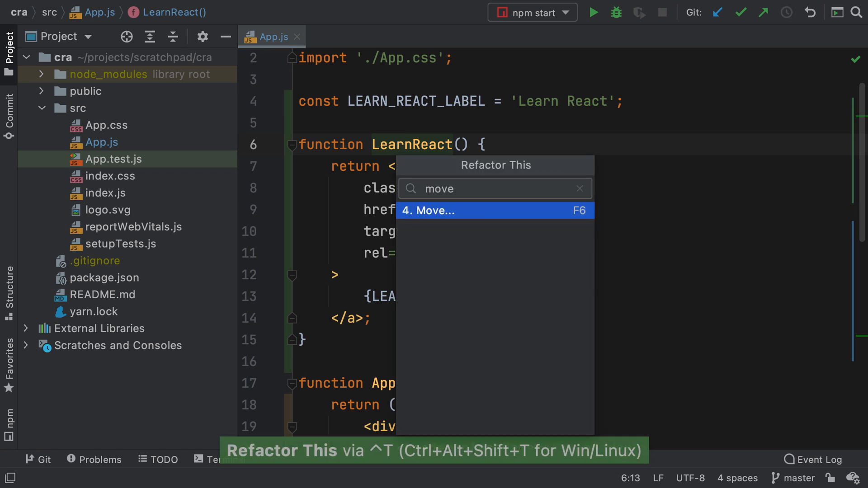
Move LearnReact and LEARN_REACT_LABEL to src/LearnReact.js via the Move refactoring
left_click(426, 211)
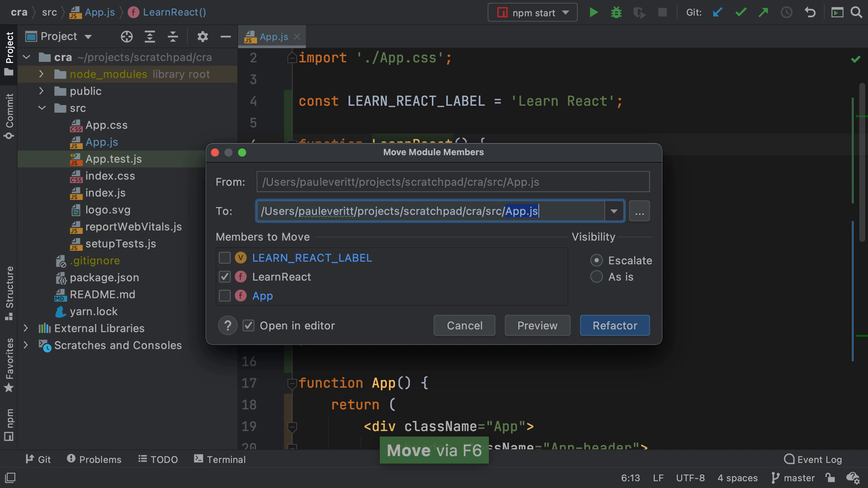
type("Lear")
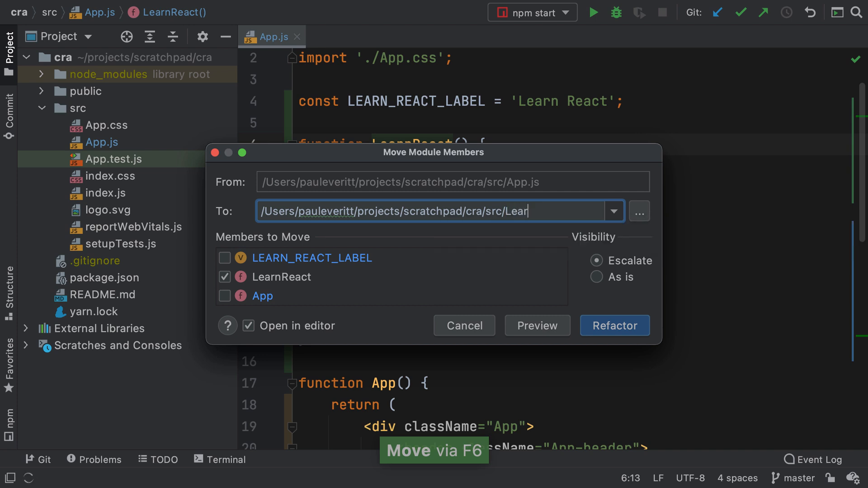
type("nReact")
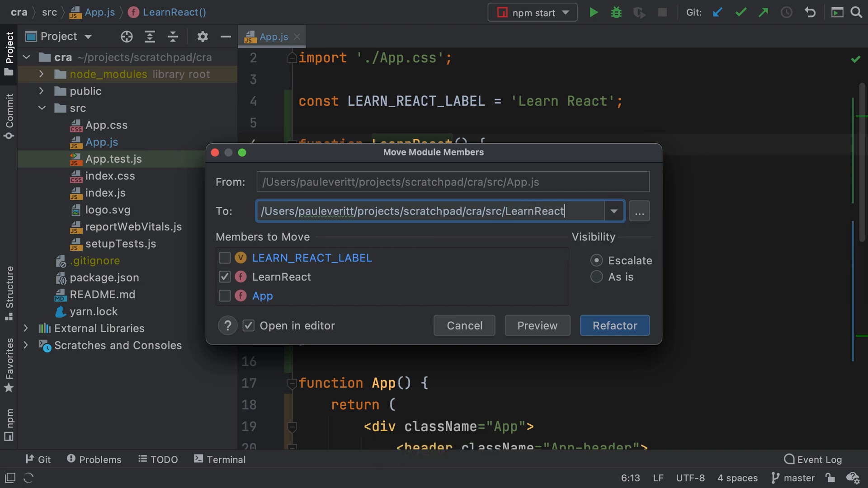
type(".js")
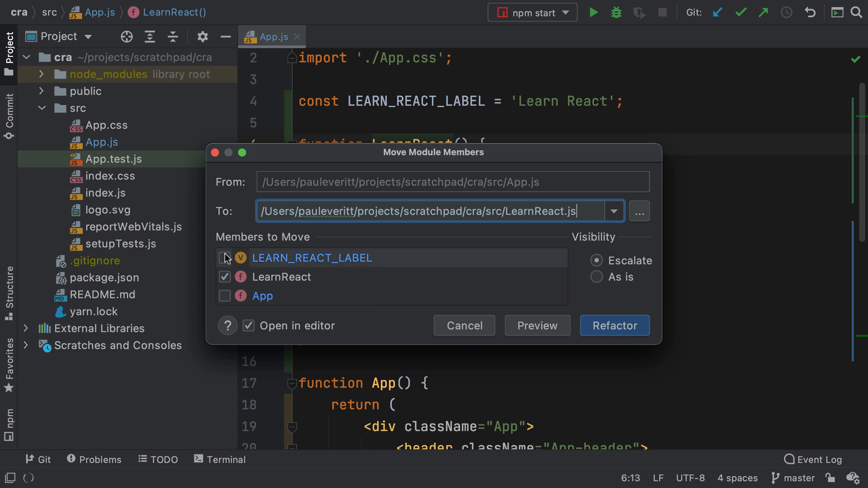
left_click(224, 258)
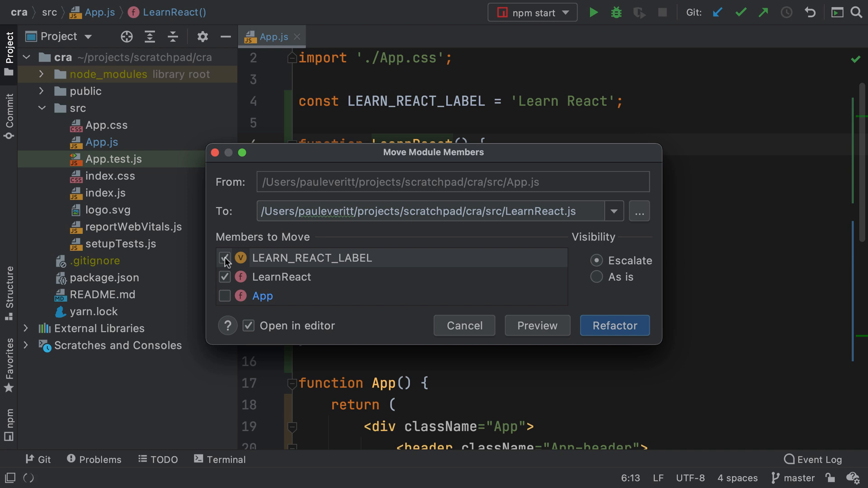
left_click(614, 326)
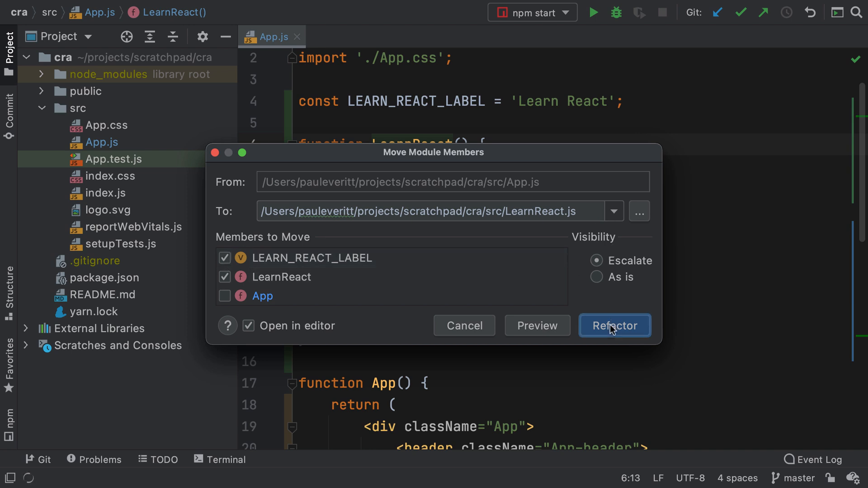
left_click(615, 326)
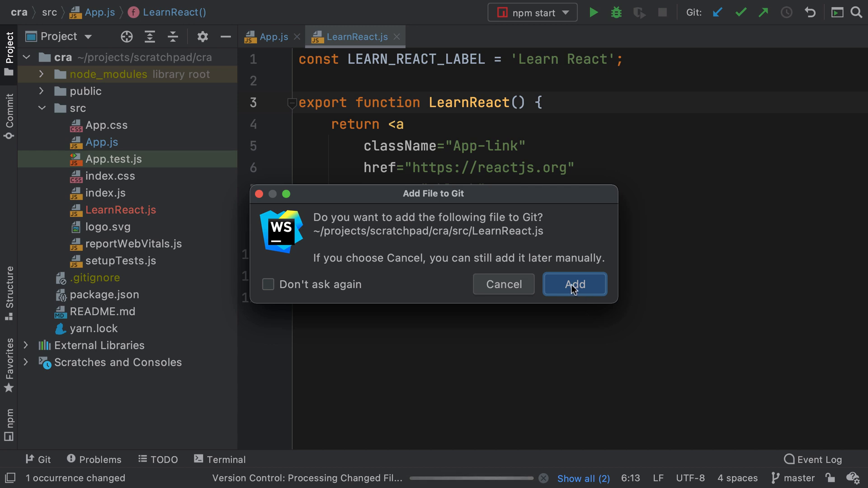
Add the new LearnReact.js to Git and return to App.js
left_click(574, 284)
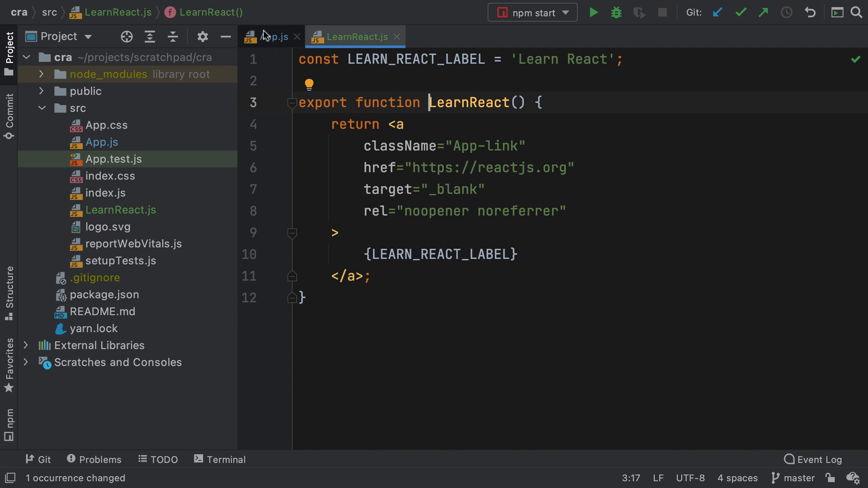
left_click(270, 36)
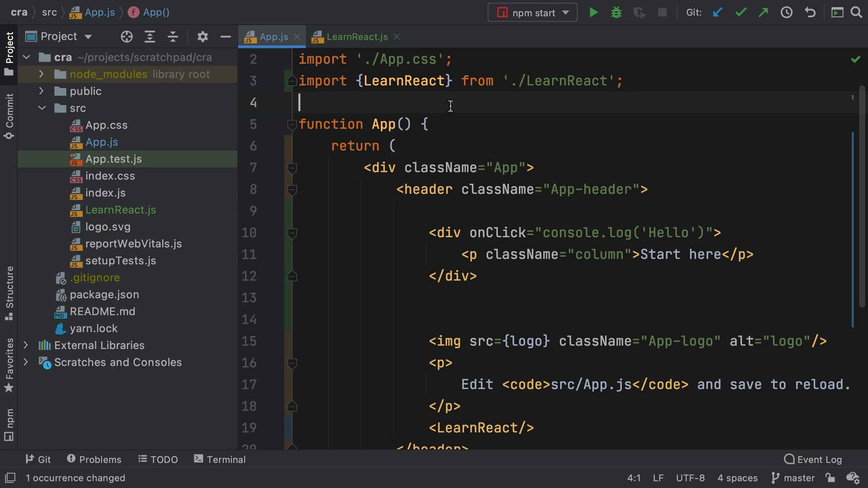
Undo the Move refactoring so LearnReact and its label live in App.js again
left_click(403, 81)
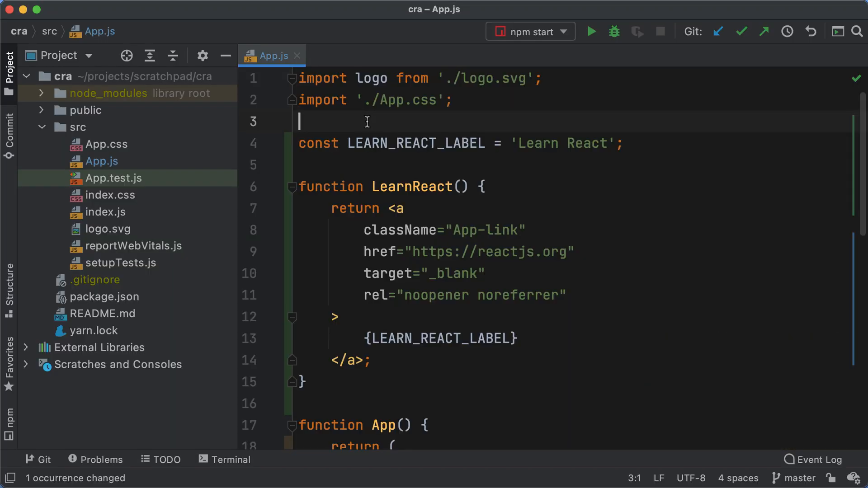
Enter Zen Mode for App.js through View > Appearance
left_click(166, 8)
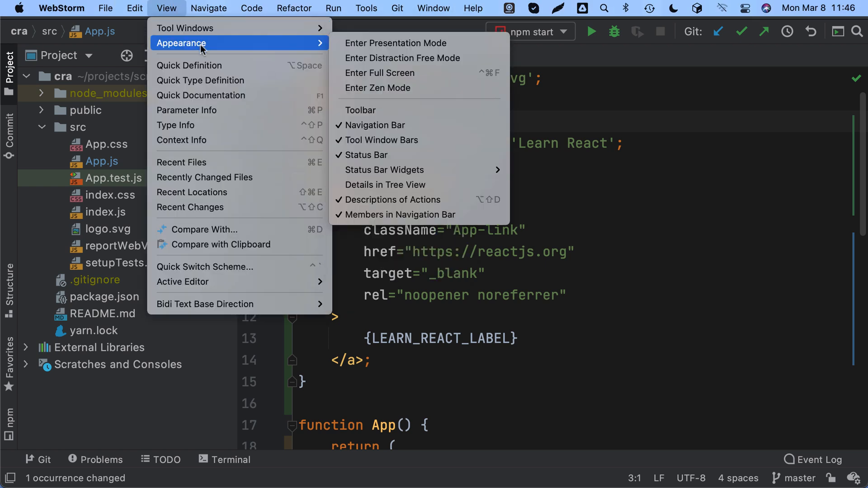
mouse_move(395, 43)
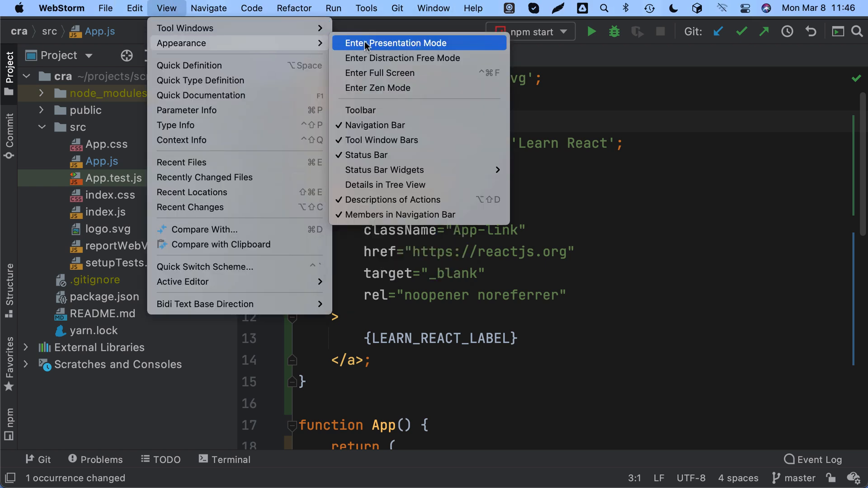
mouse_move(397, 87)
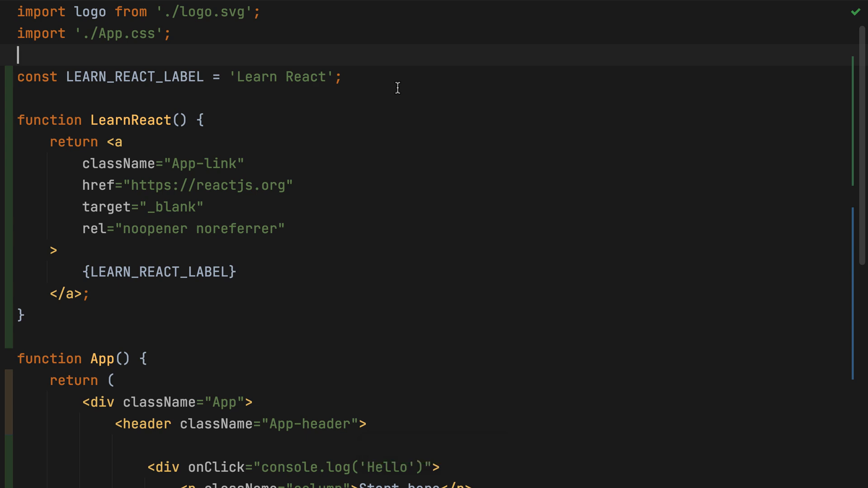
mouse_move(372, 48)
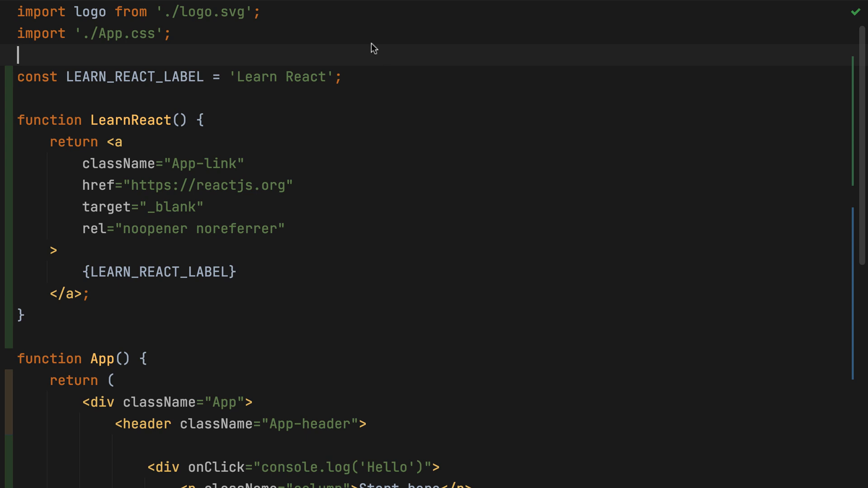
left_click(166, 9)
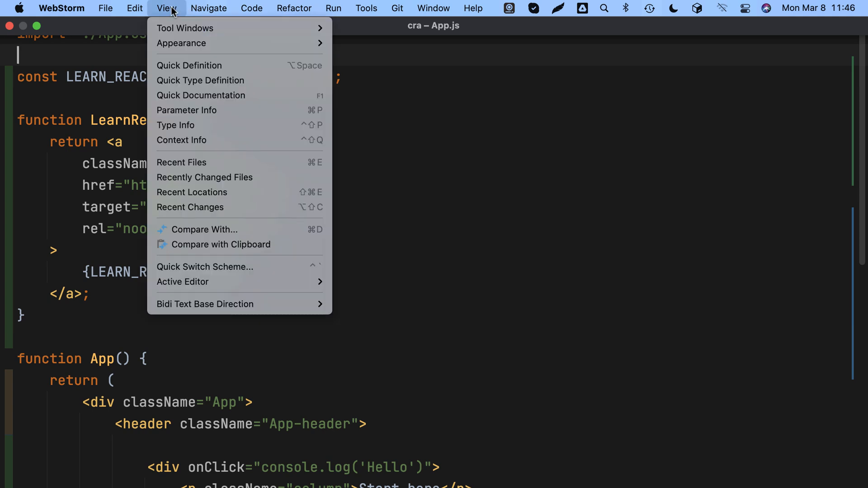
mouse_move(181, 43)
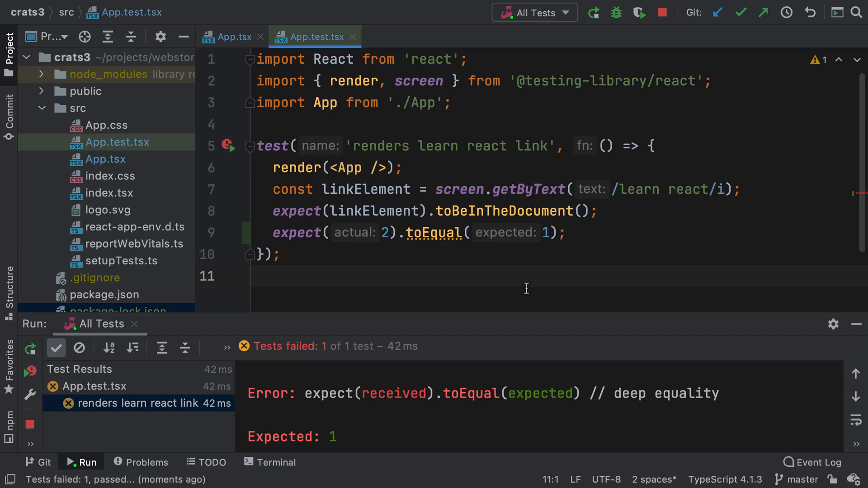
mouse_move(459, 268)
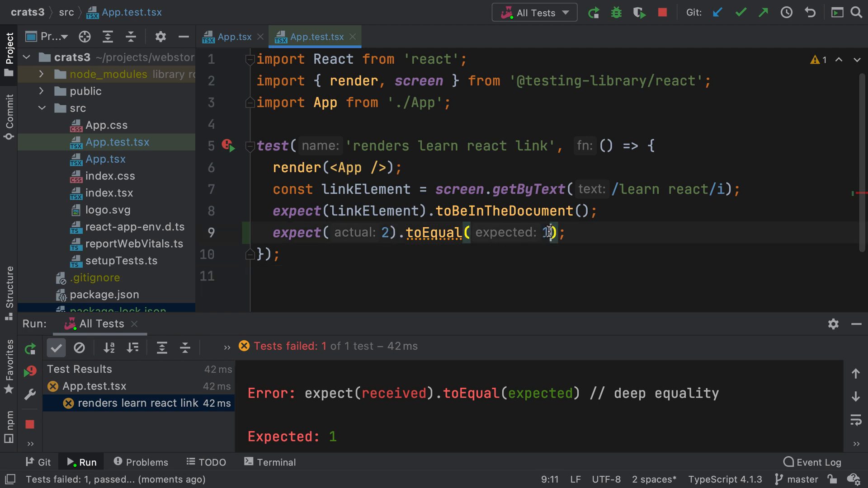
Change the assertion to toEqual(2) so the watched Jest test passes
type("2")
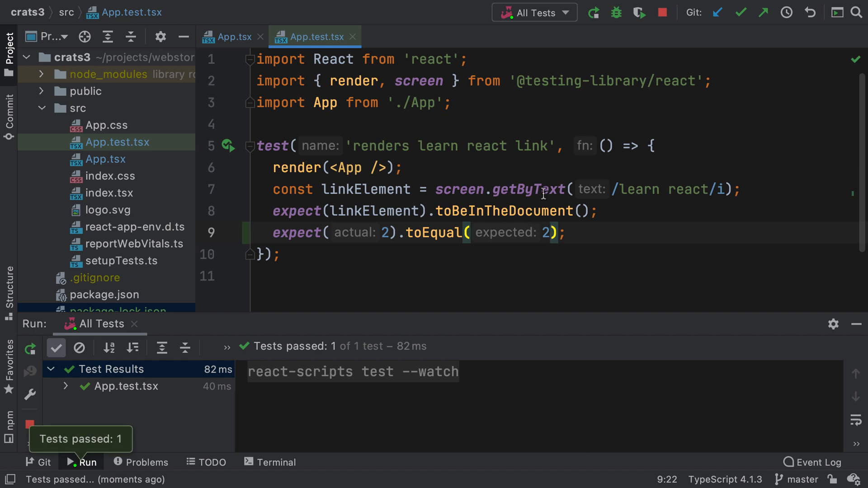
Open Edit Configurations for the All Tests Jest run configuration
left_click(533, 12)
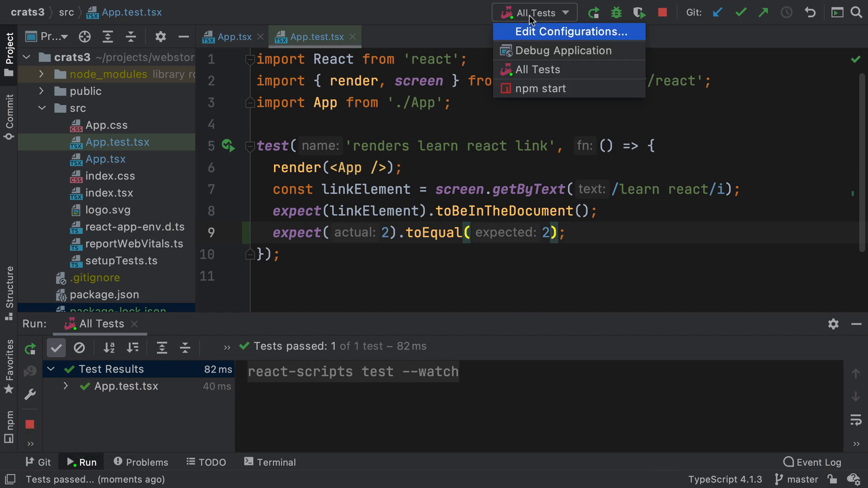
left_click(566, 32)
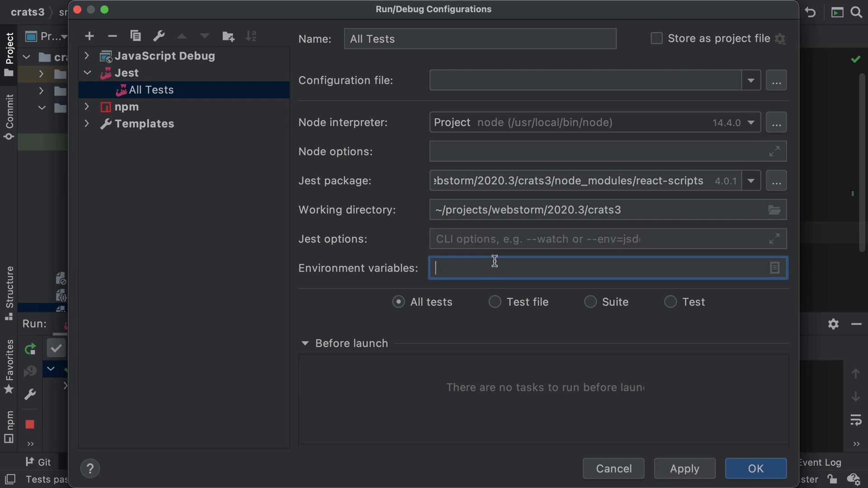
mouse_move(557, 243)
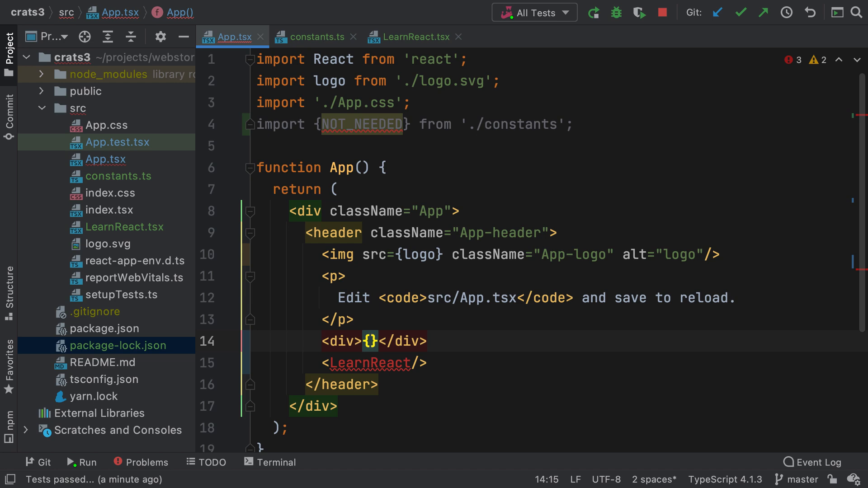
Insert IT_WORKS via completion, auto-import LearnReact with Alt+Enter, and optimize imports
type("IT_WORKS")
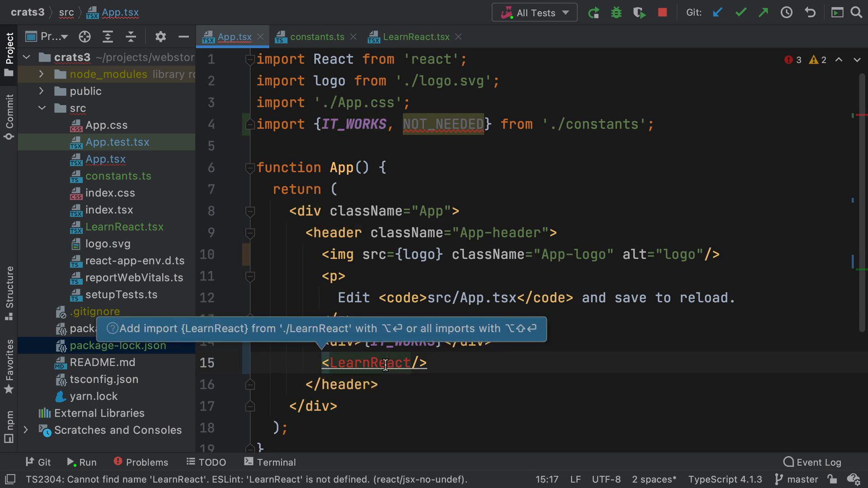
key("Alt+Enter")
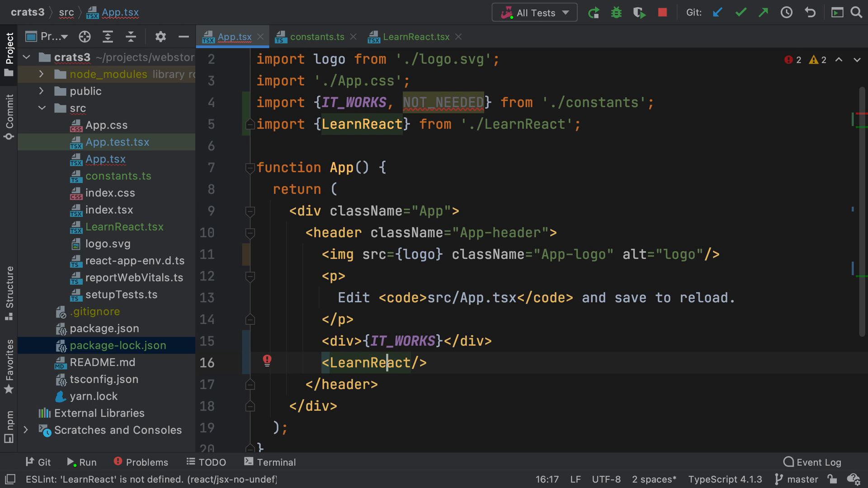
key("ctrl+alt+o")
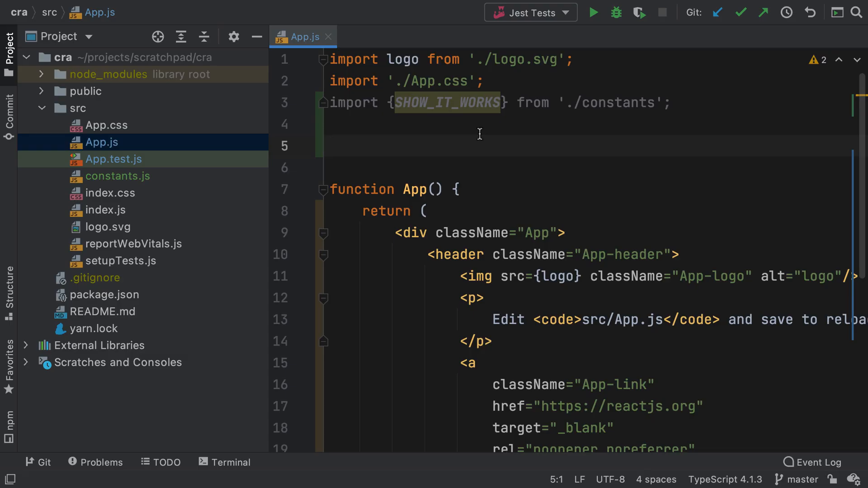
Expand SHOW_IT_WORKS.if postfix template into an if statement
type("SHOW_IT_WORKS")
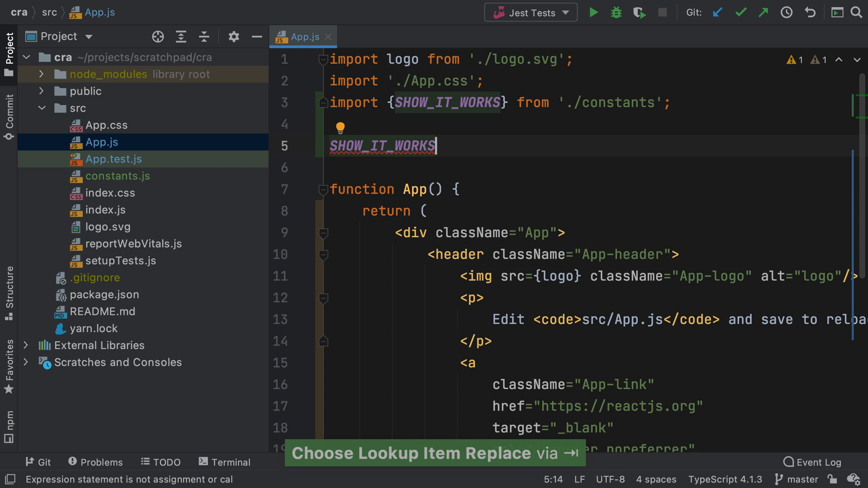
type(".")
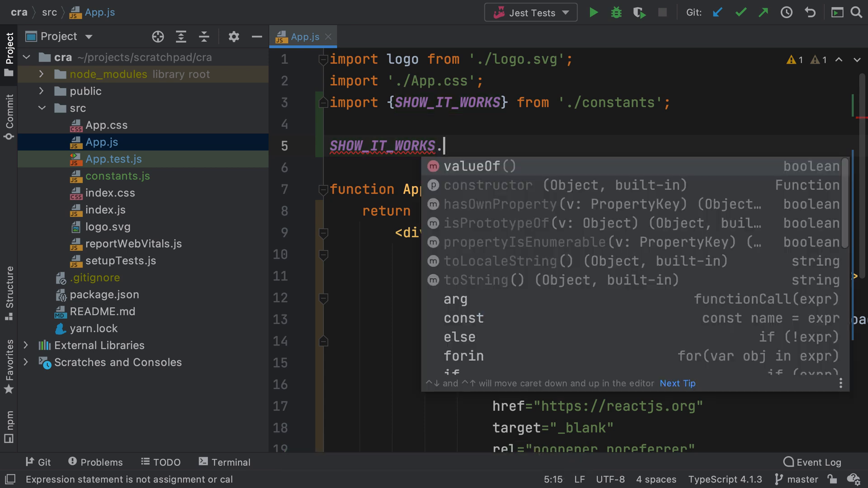
type("if")
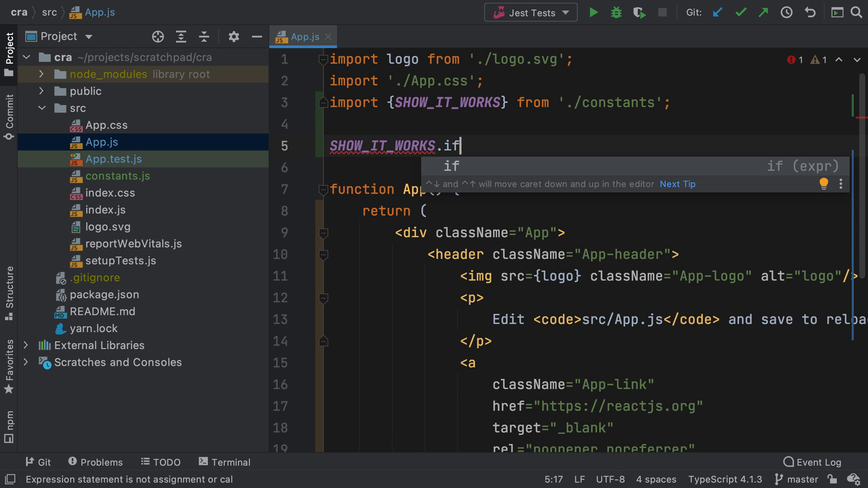
key("Tab")
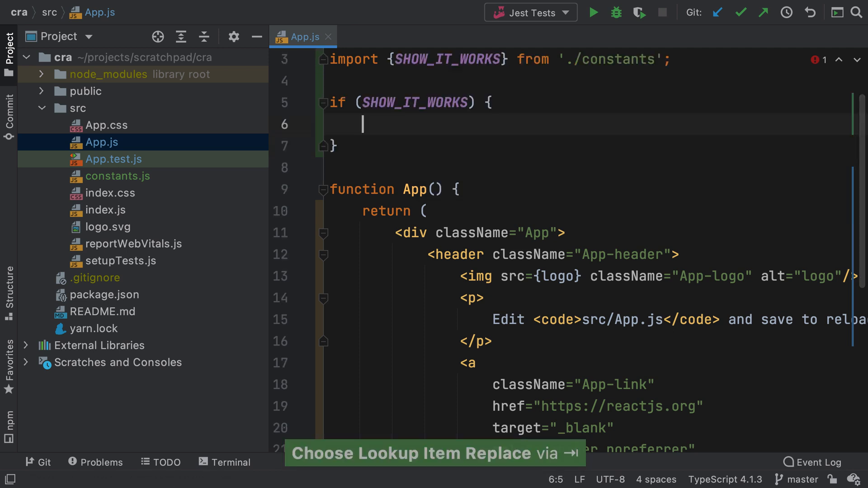
Write console.log('It works') inside the if block
type("conso")
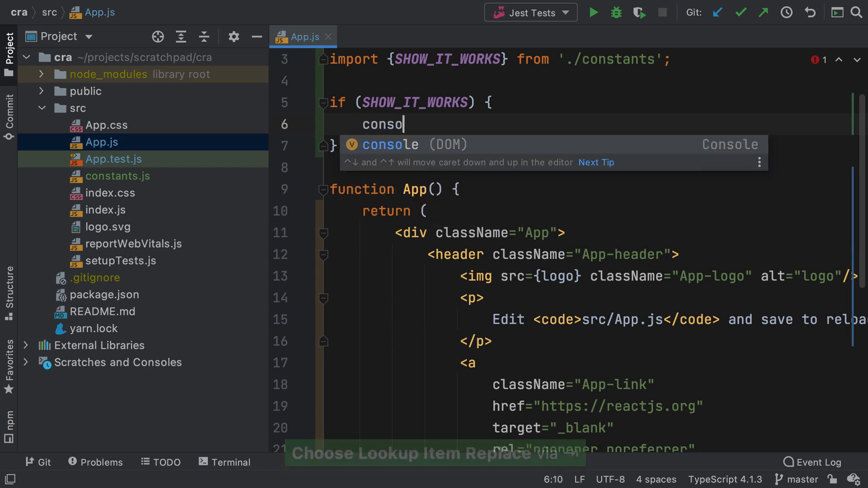
type("le.log('')")
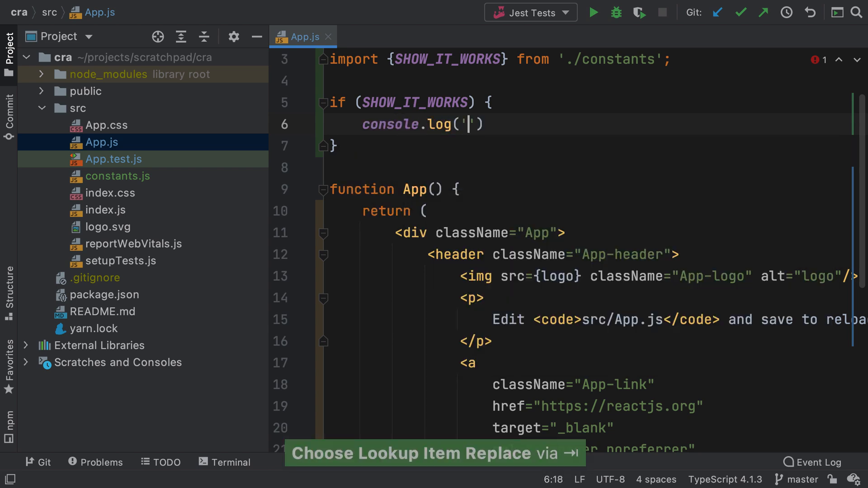
type("It works")
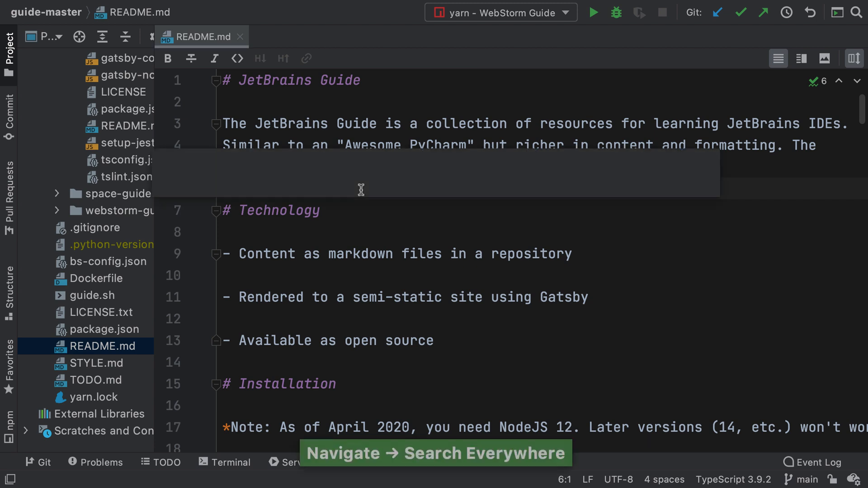
Search Everywhere for TipSidebar and arrow between the file and component results
type("README")
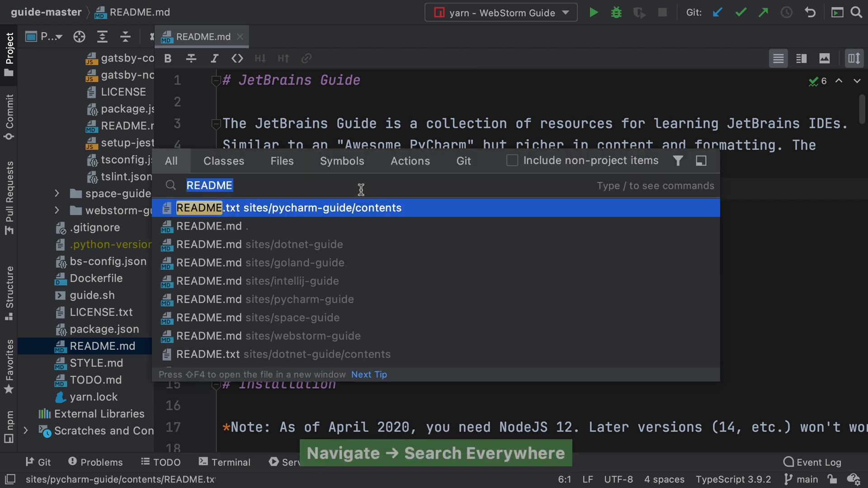
type("TipS")
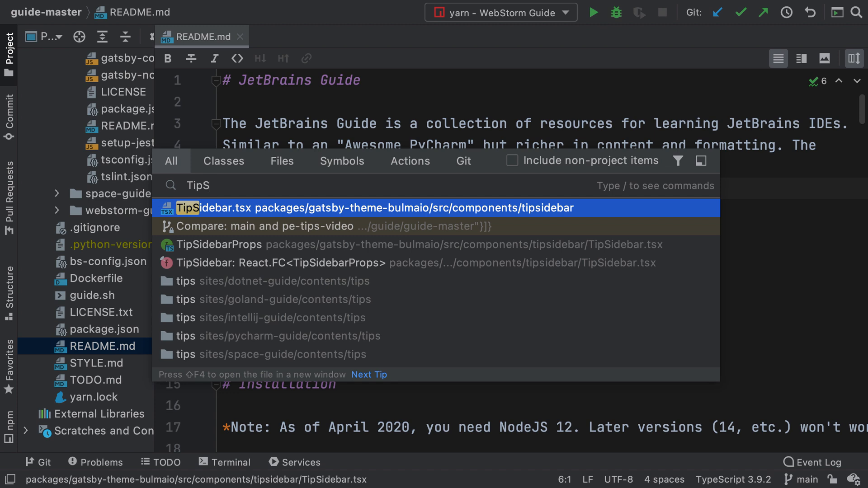
key("down")
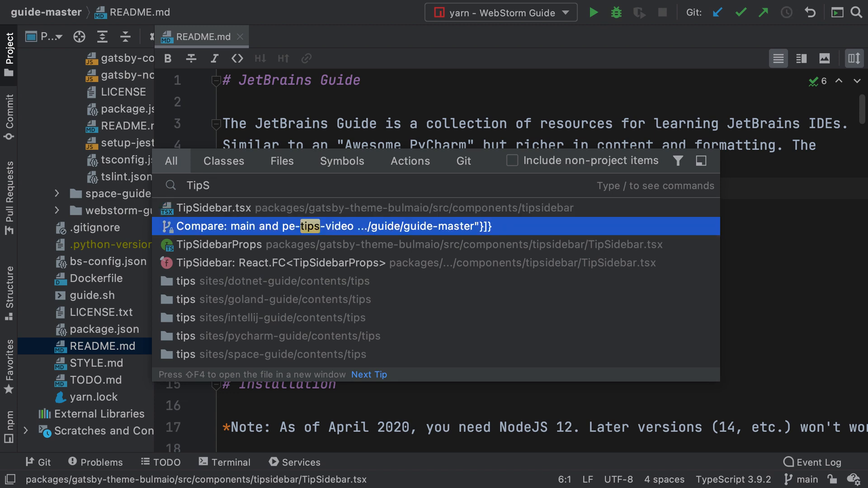
key("Up")
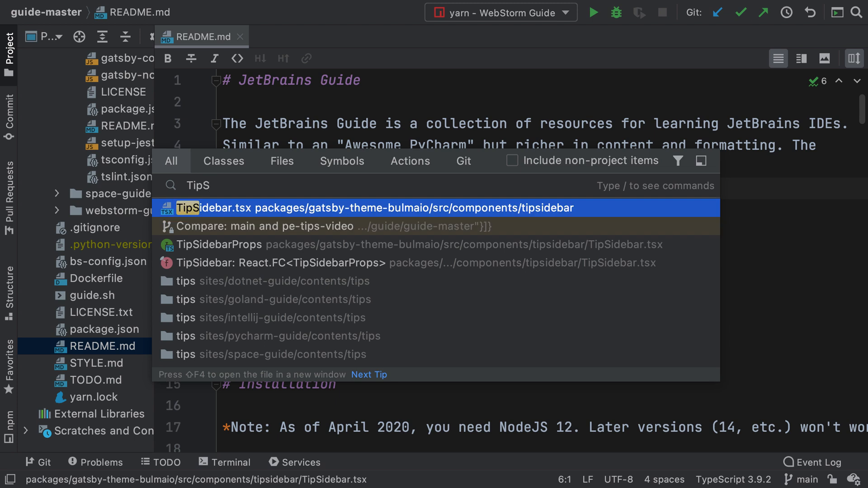
type("idebar")
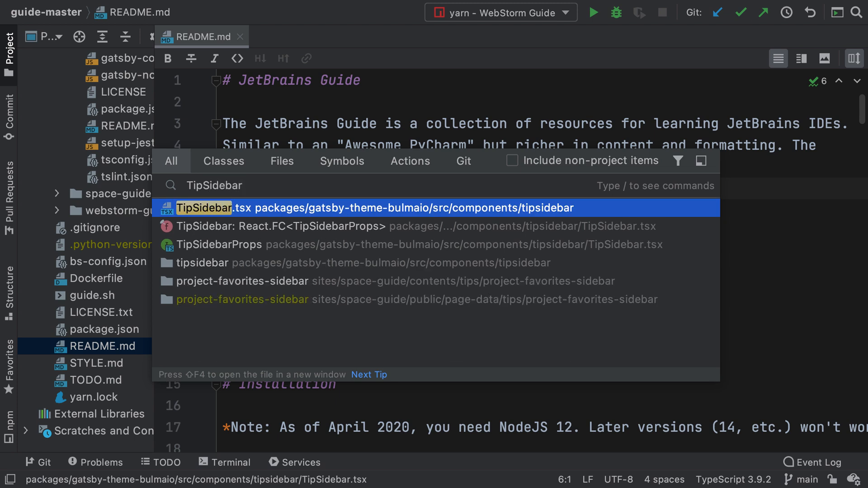
key("Down")
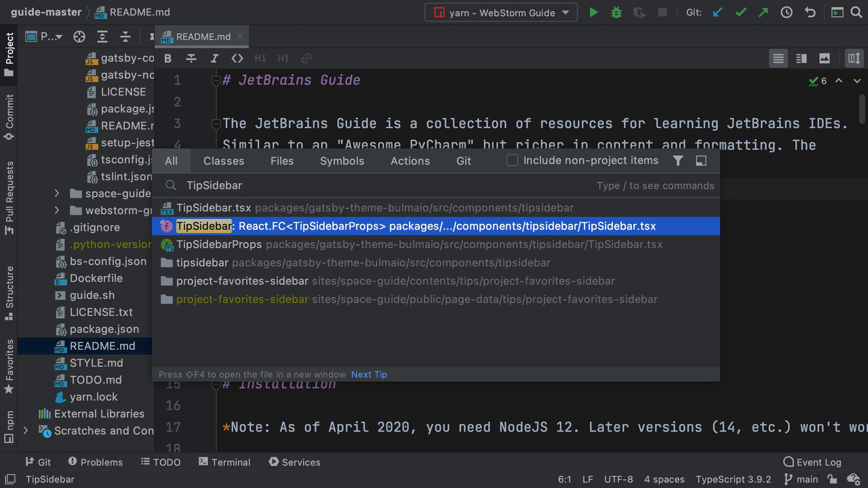
key("Up")
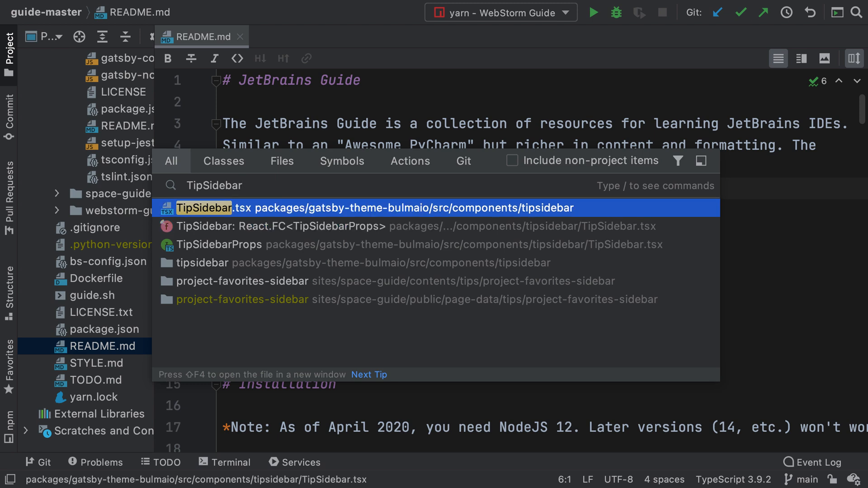
Open TipSidebar.tsx from the results at the TipSidebar declaration
left_click(342, 161)
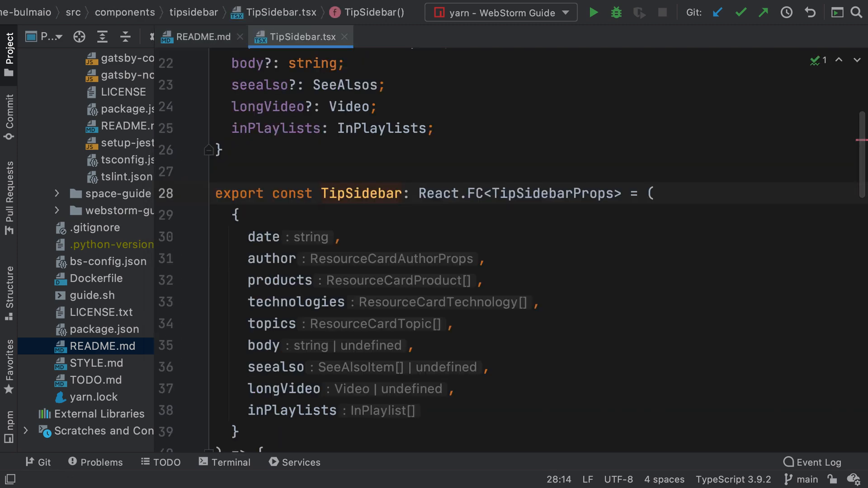
left_click(321, 194)
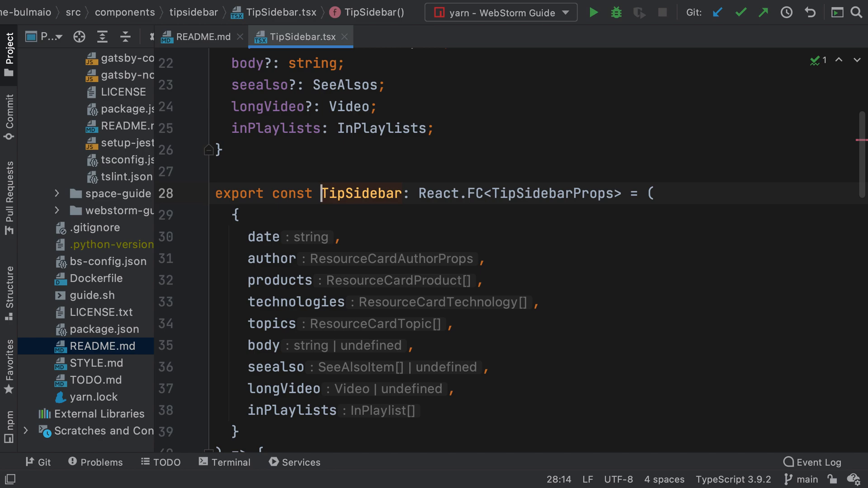